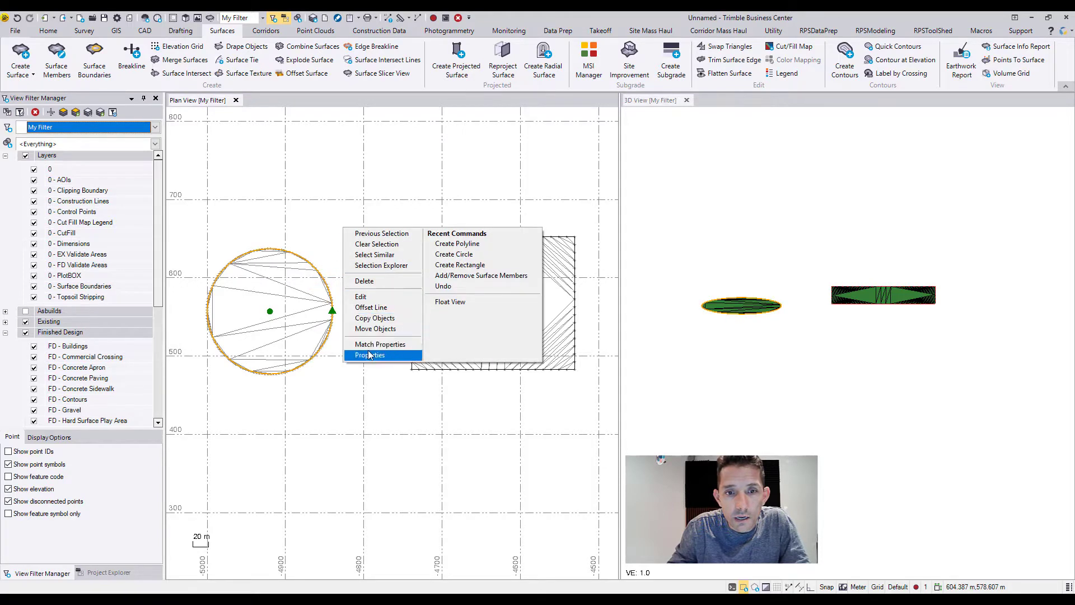
# View the circle's properties (elevation 100), then the rectangle polyline's (elevation 120)
pyautogui.click(369, 355)
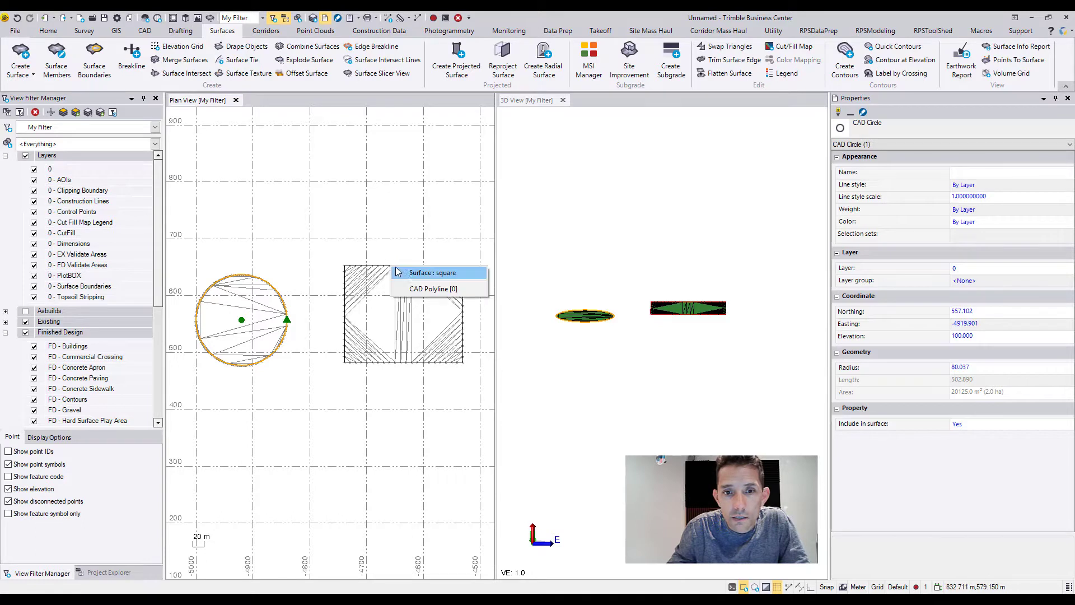
pyautogui.click(432, 289)
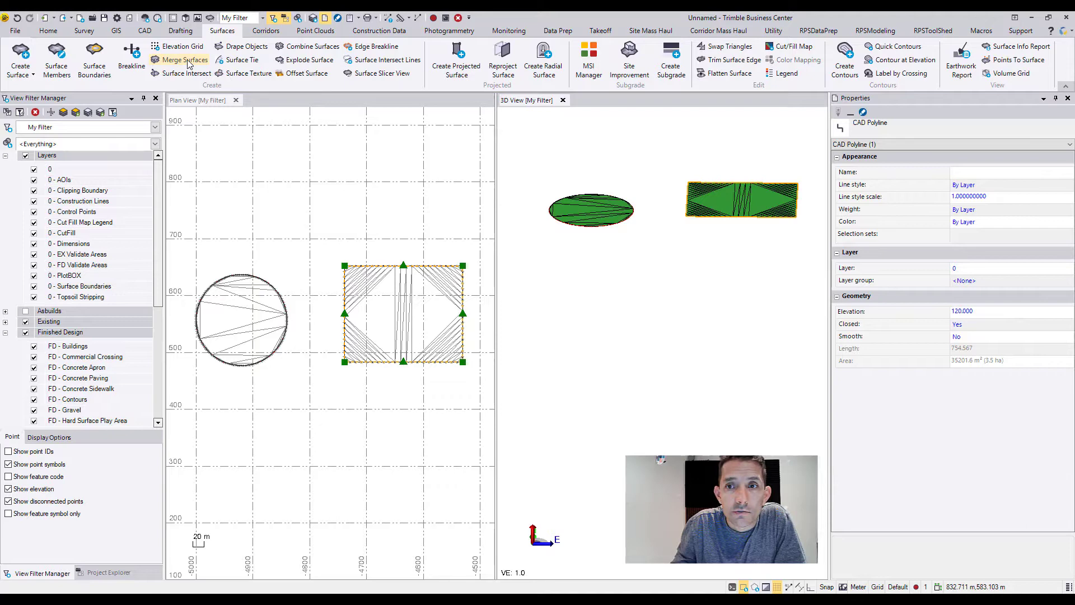
# Start Merge Surfaces and name the new surface 'combined', circle as Surface 1, square as Surface 2
pyautogui.click(184, 59)
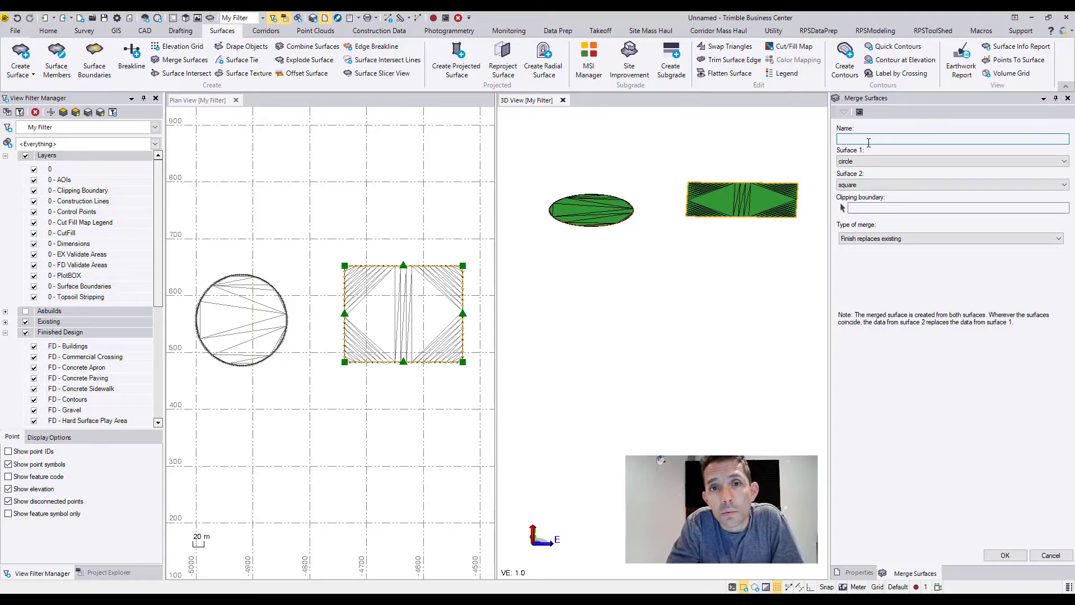
pyautogui.write('c')
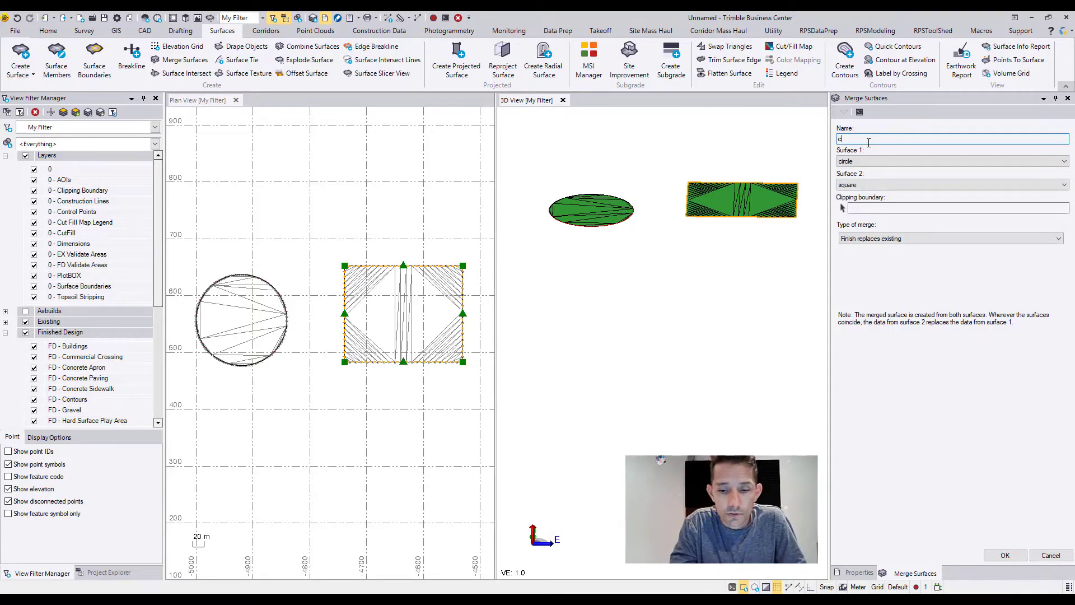
pyautogui.write('ombined')
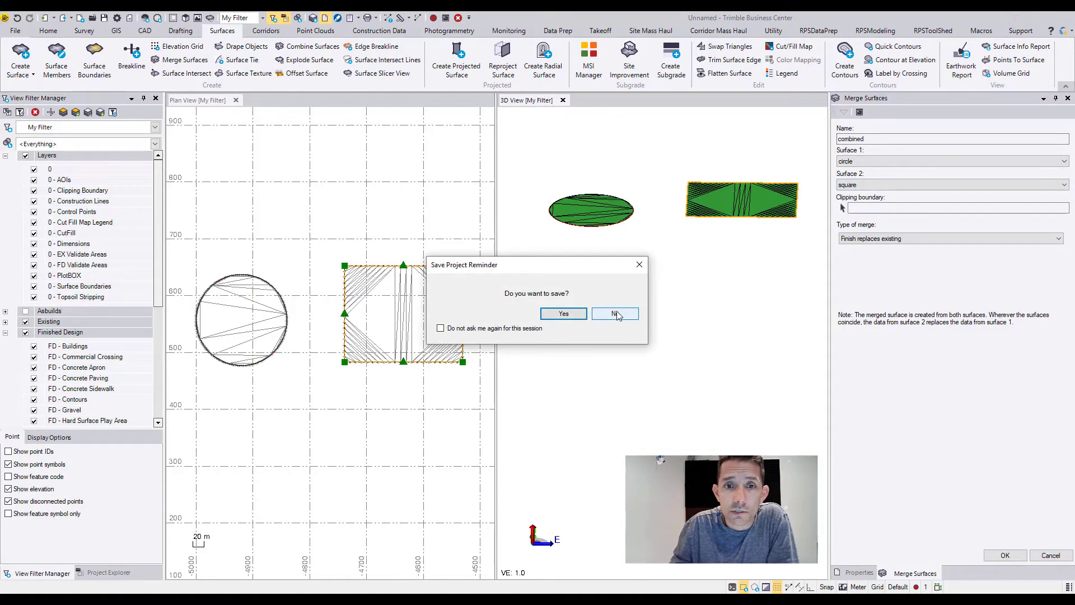
# Decline the Save Project Reminder with No
pyautogui.click(615, 314)
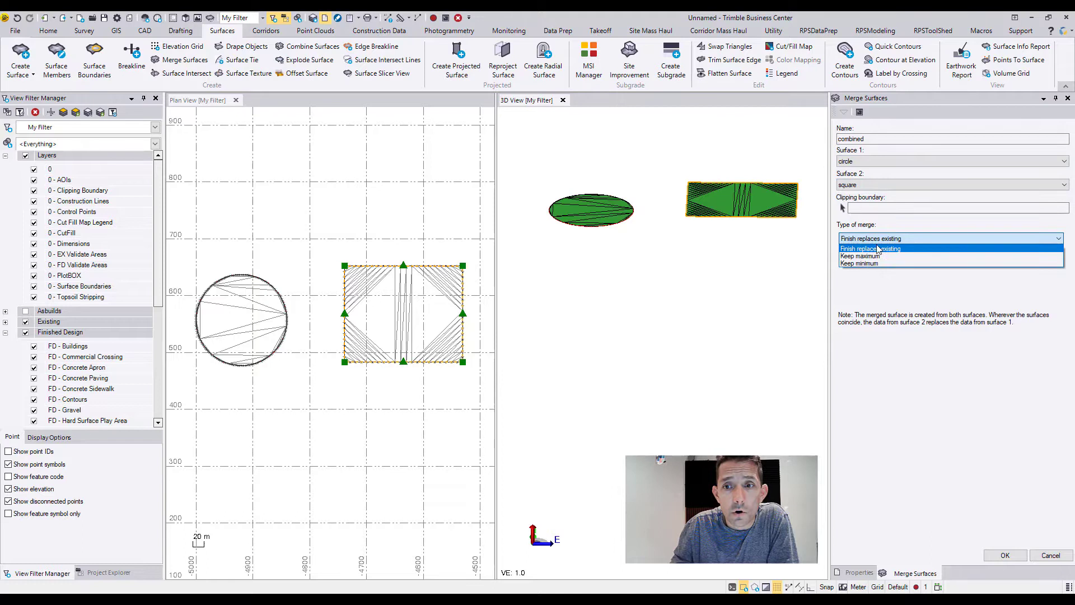
# Keep 'Finish replaces existing' so surface 2 (square) replaces surface 1 where they coincide
pyautogui.click(871, 247)
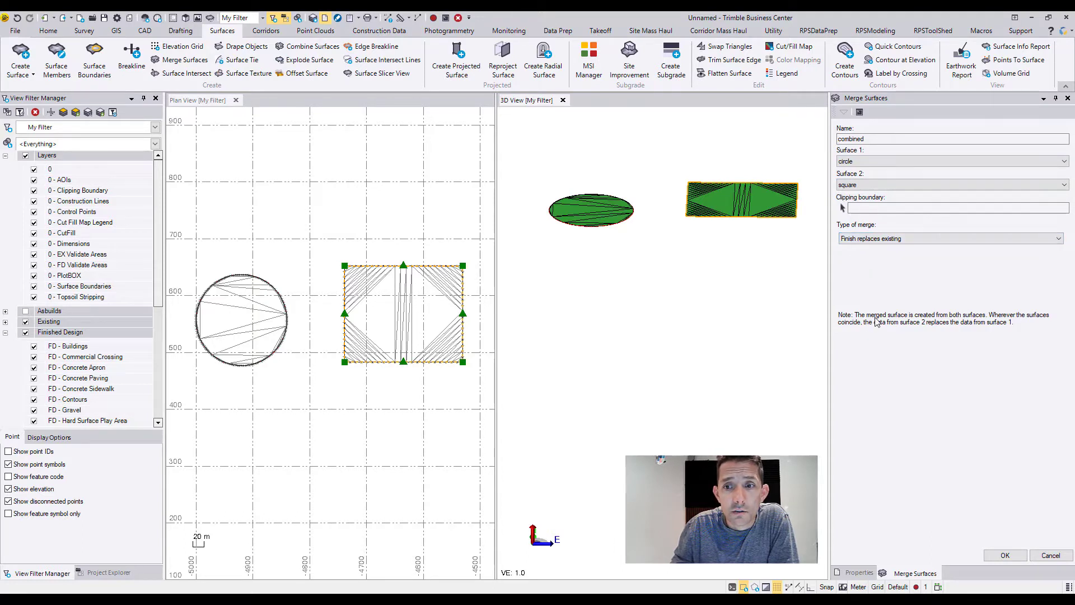
pyautogui.moveTo(963, 325)
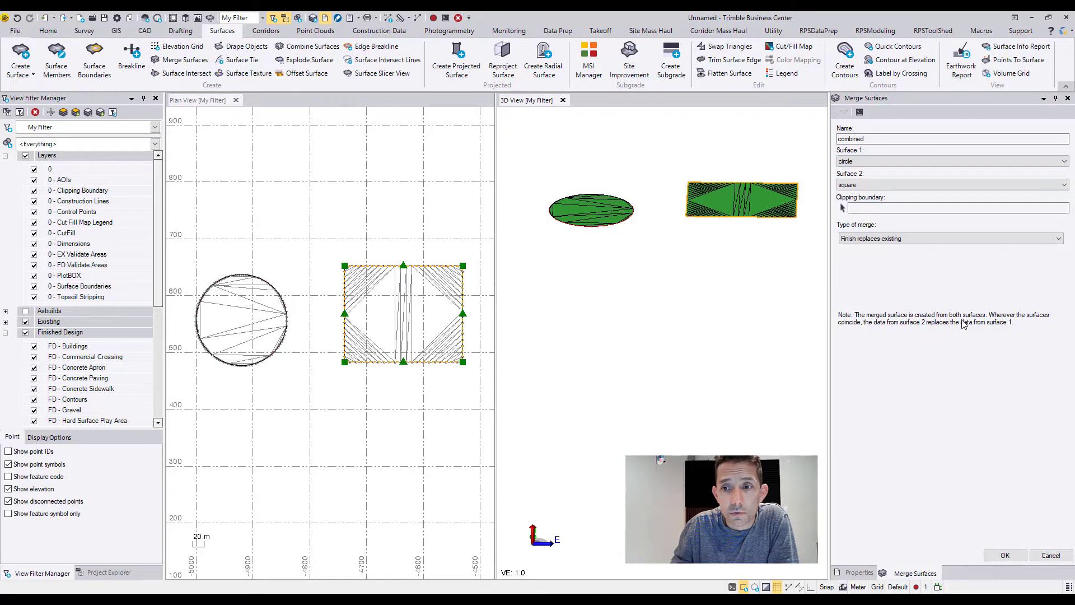